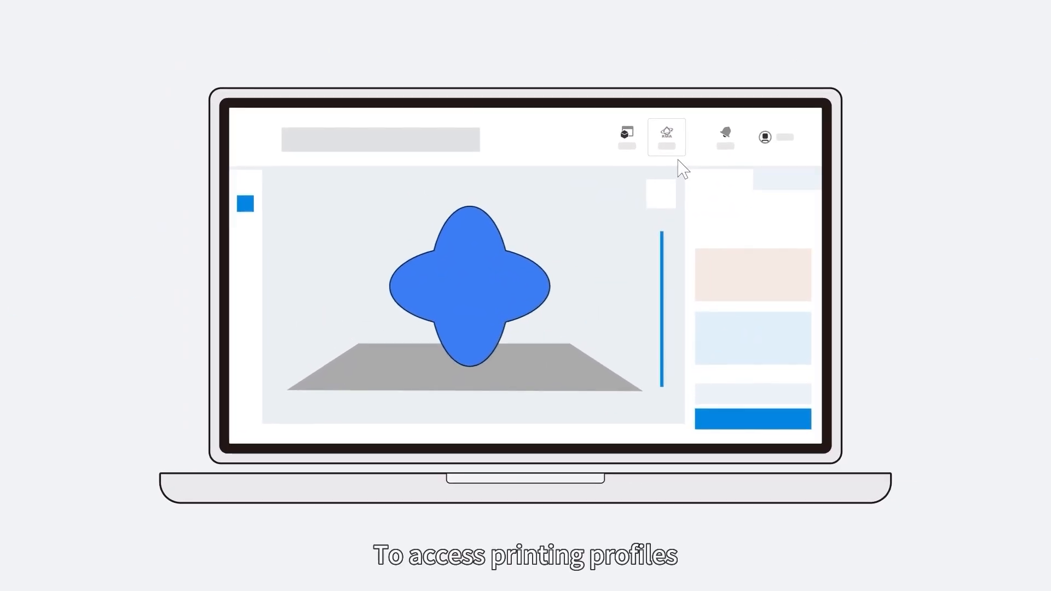
Bring up the RMA profile catalogue and search it for 'Water Was'
click(666, 137)
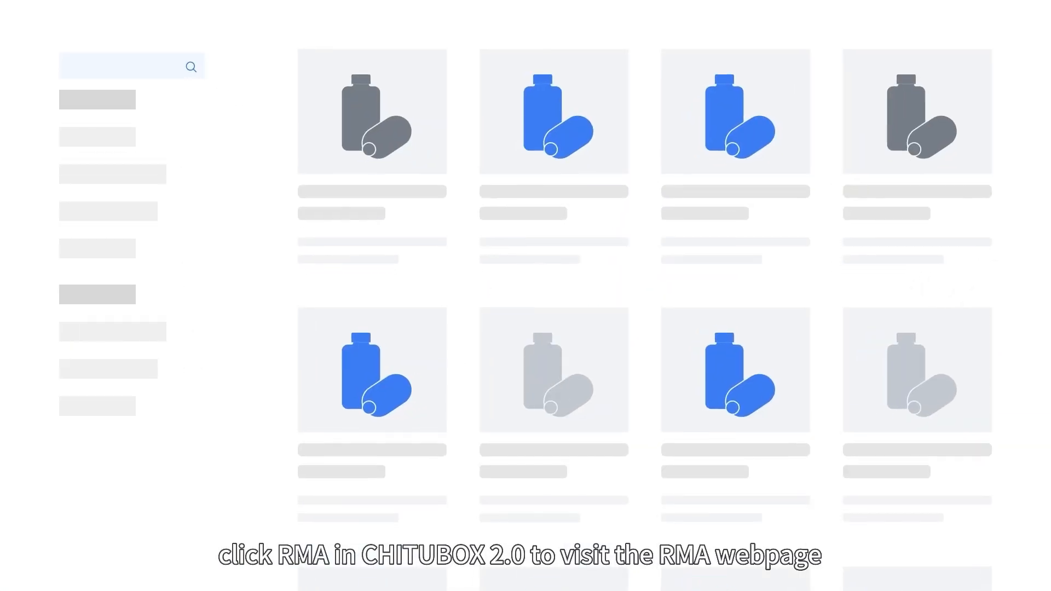
text(Water Wash Resin-100um-1.0.0)
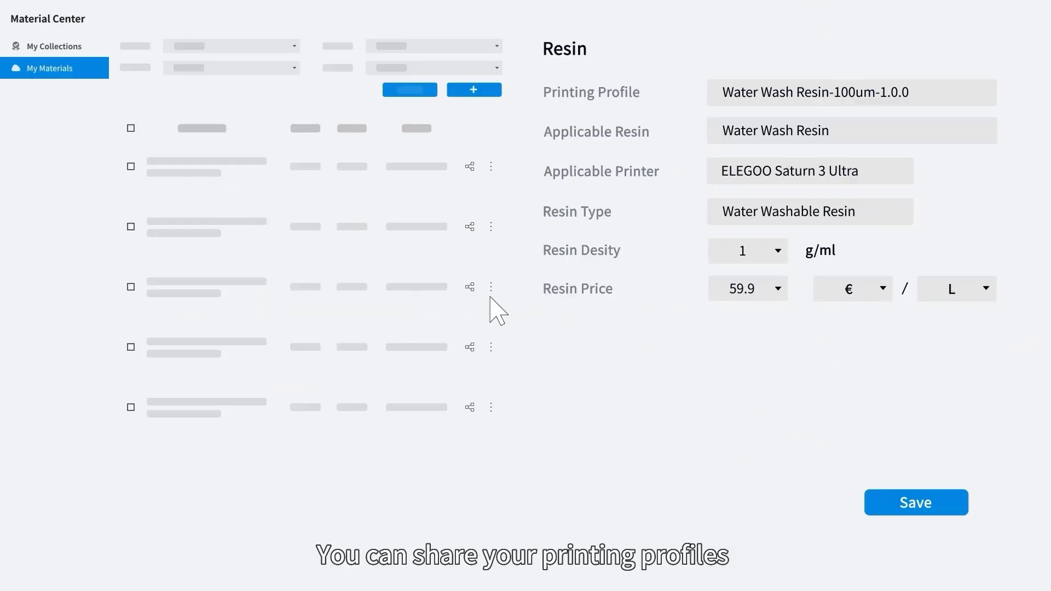
Switch Share to ON for Water Wash Resin-100um-1.0.0 to generate its share code
click(468, 287)
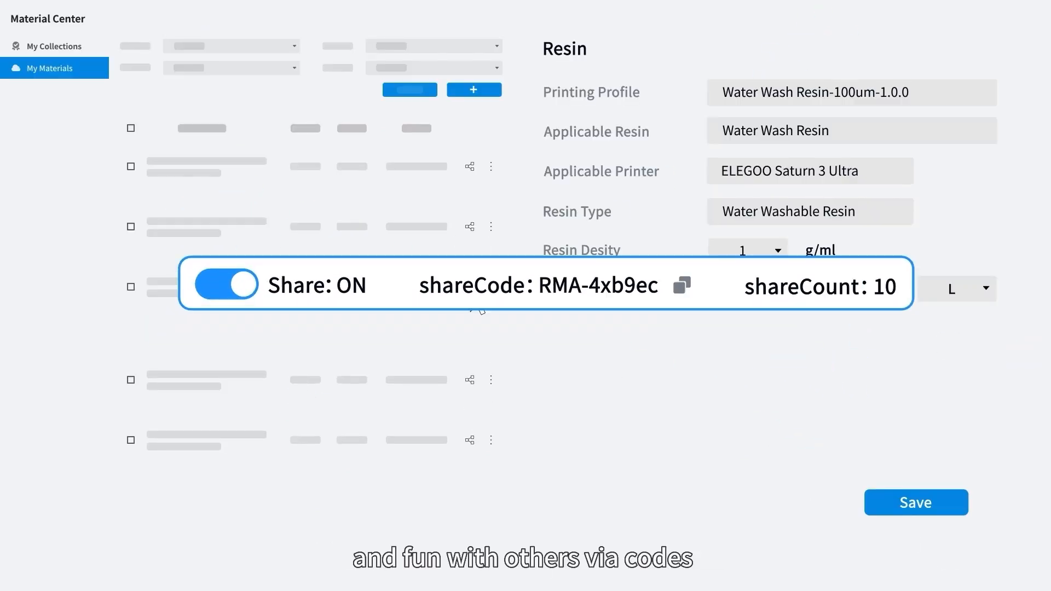